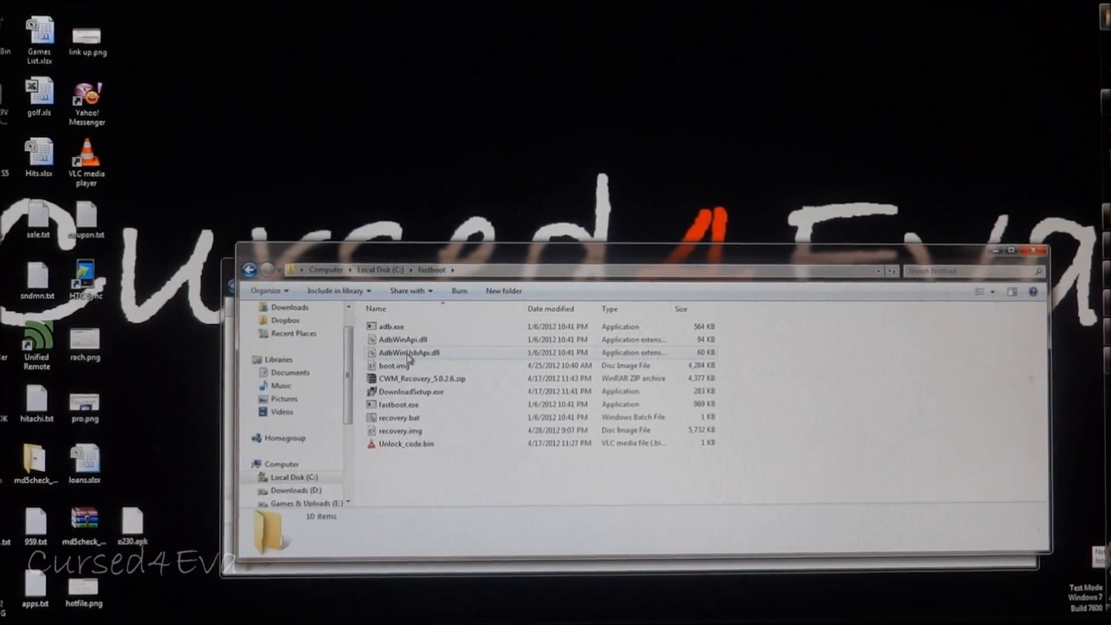
mouse_move(408, 353)
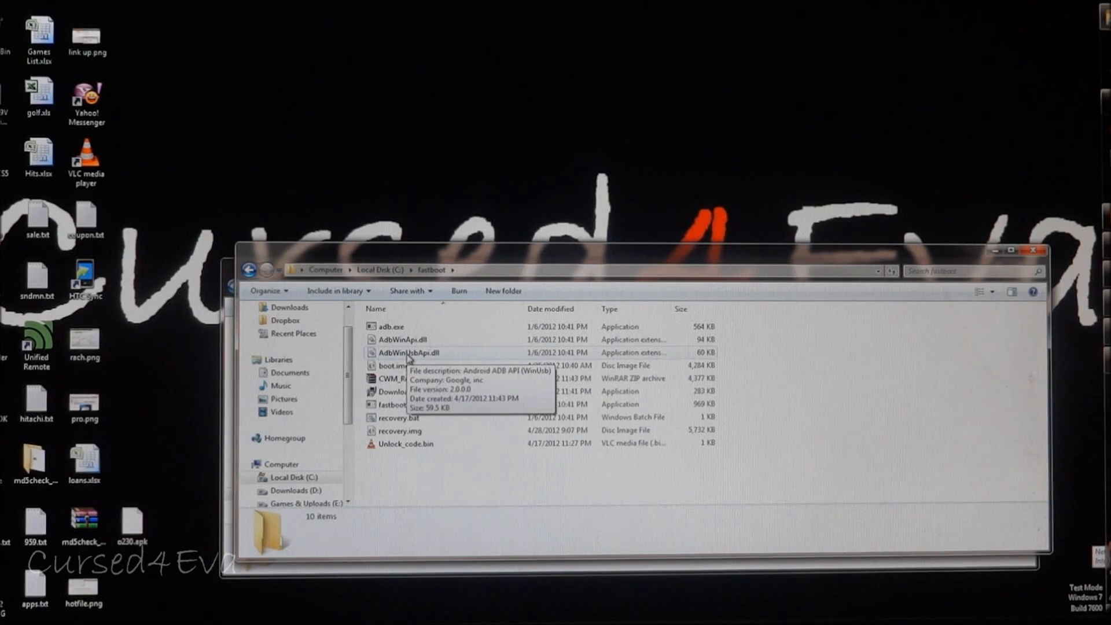
mouse_move(533, 107)
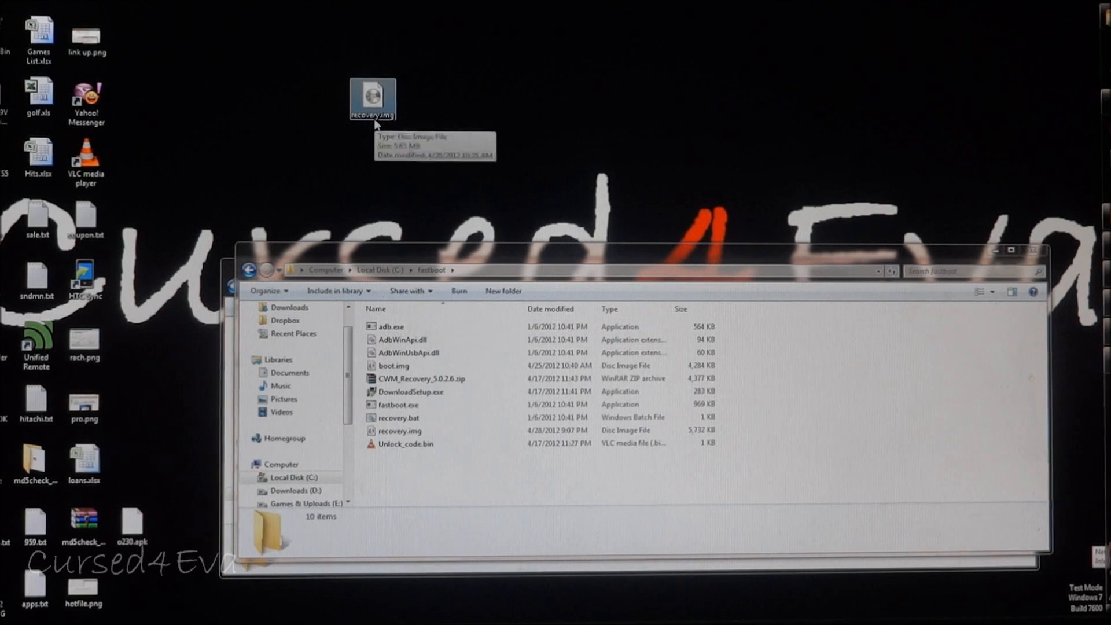
- Copy the new 5,791 KB recovery.img from the desktop into C:\fastboot, replacing the old one
drag(372, 96, 461, 474)
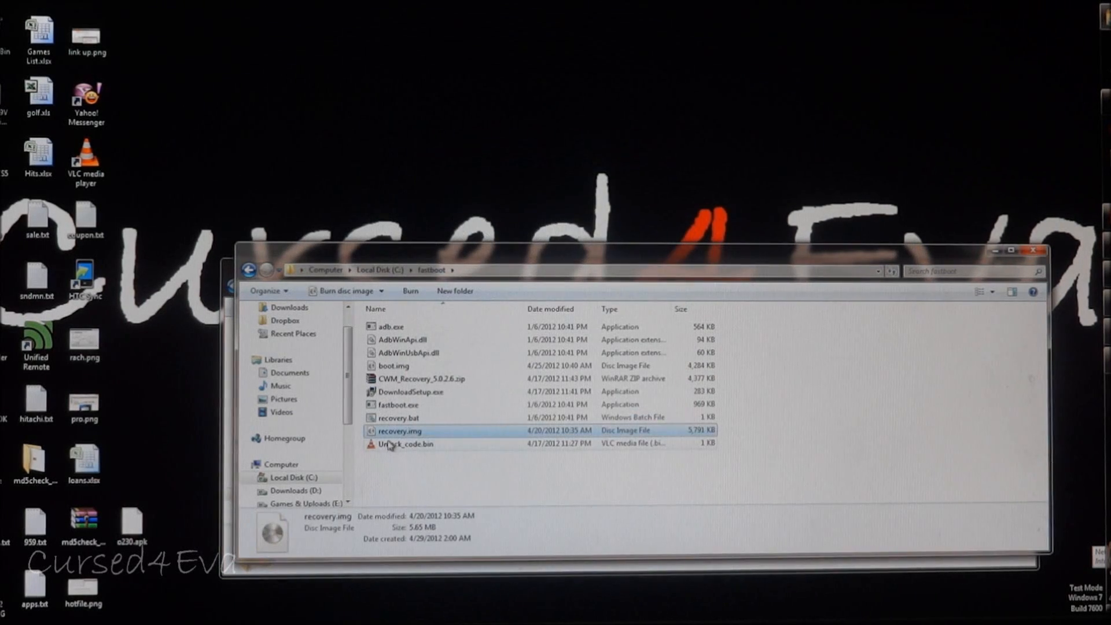
mouse_move(402, 339)
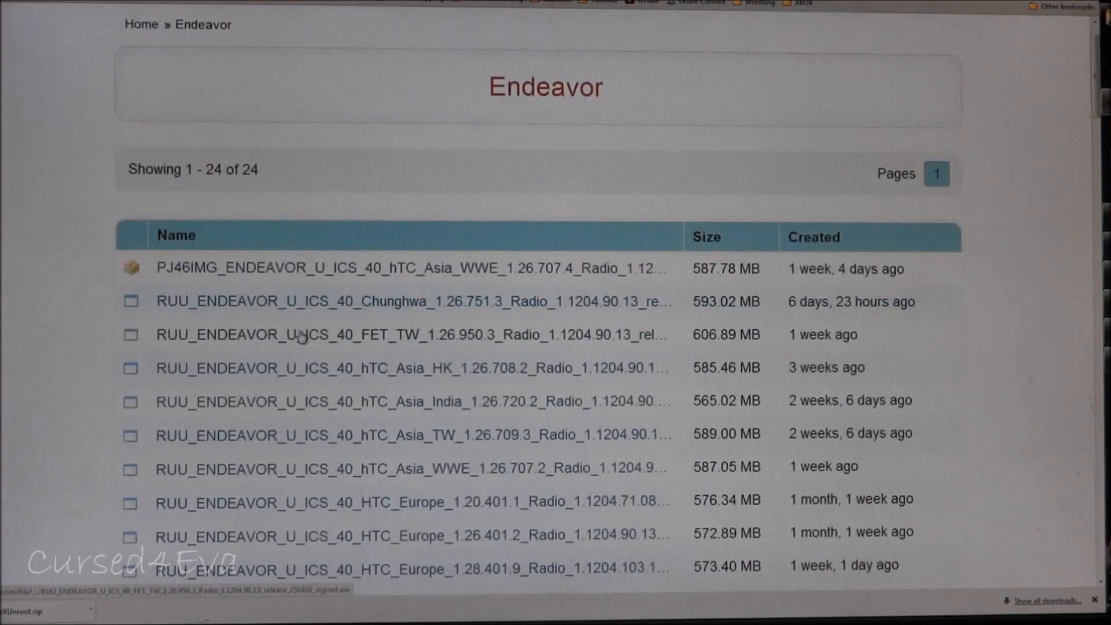
- Scroll through the Endeavor download page's 24 RUU and PJ46IMG files to find the matching ROM
scroll(down, 3)
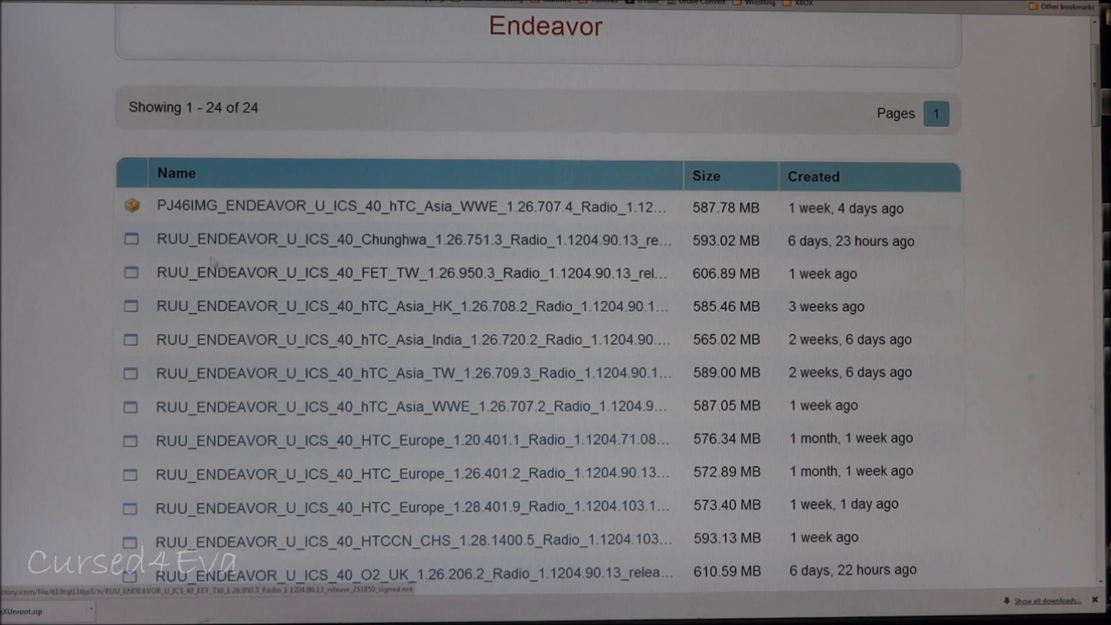
scroll(down, 3)
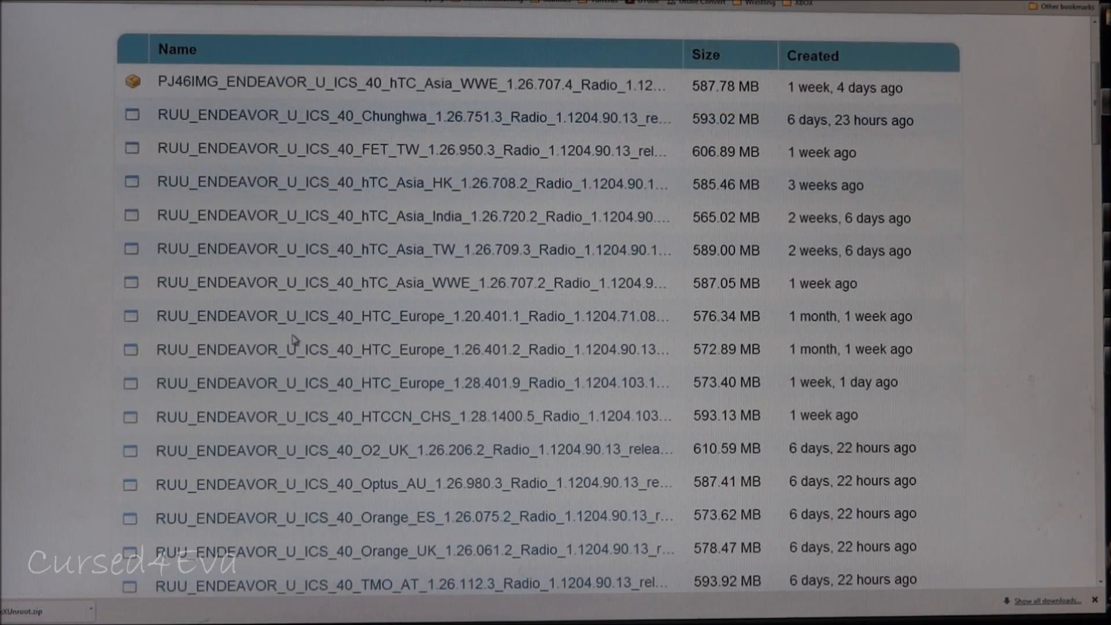
scroll(down, 3)
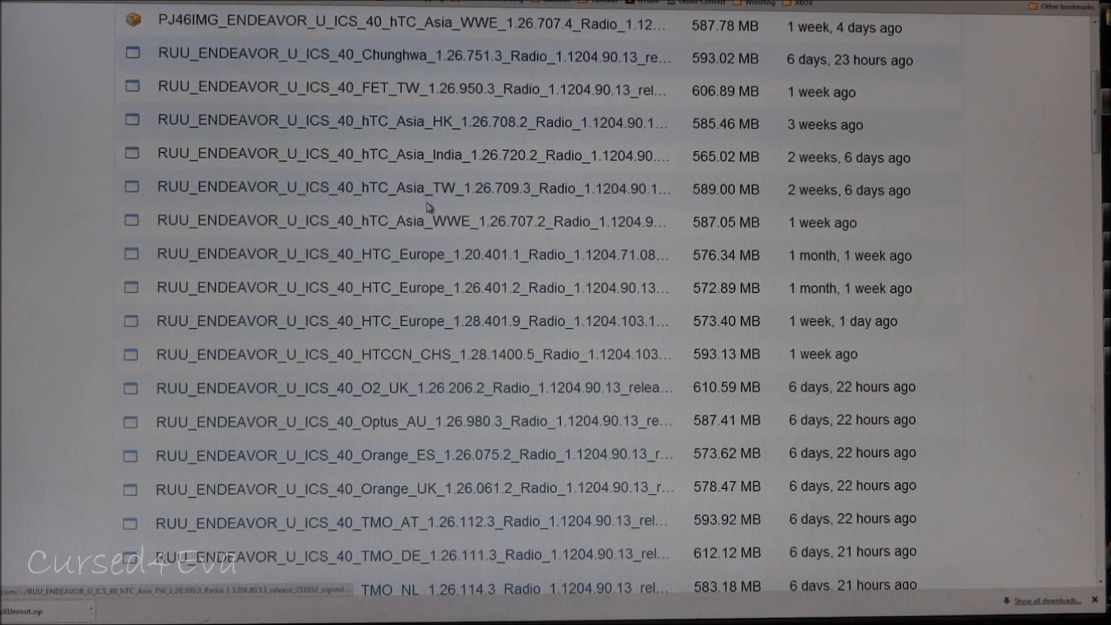
scroll(down, 3)
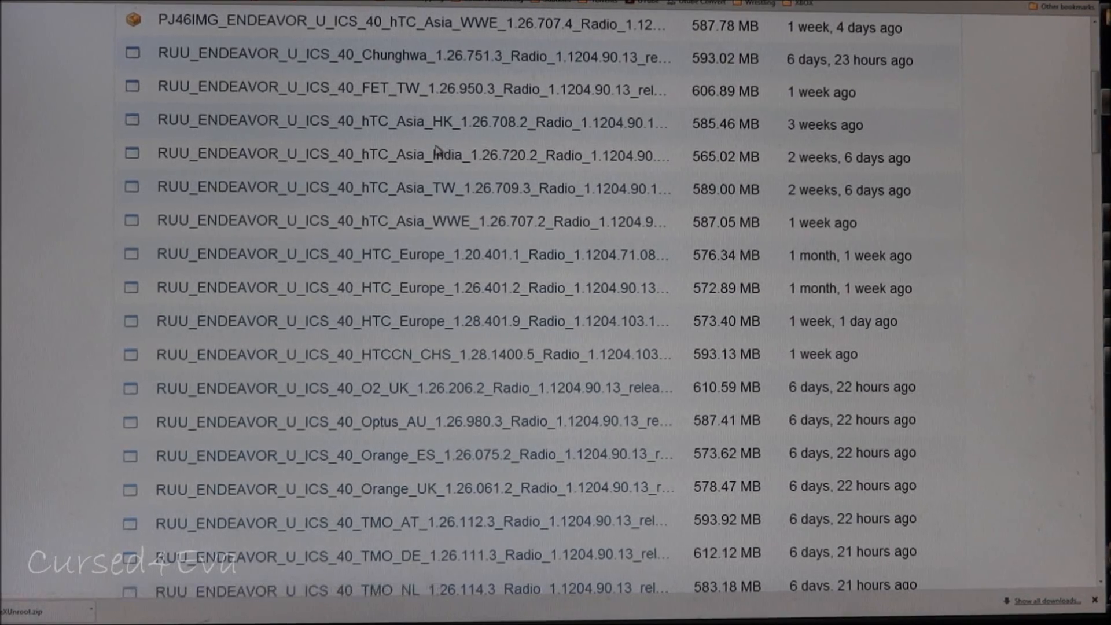
mouse_move(440, 154)
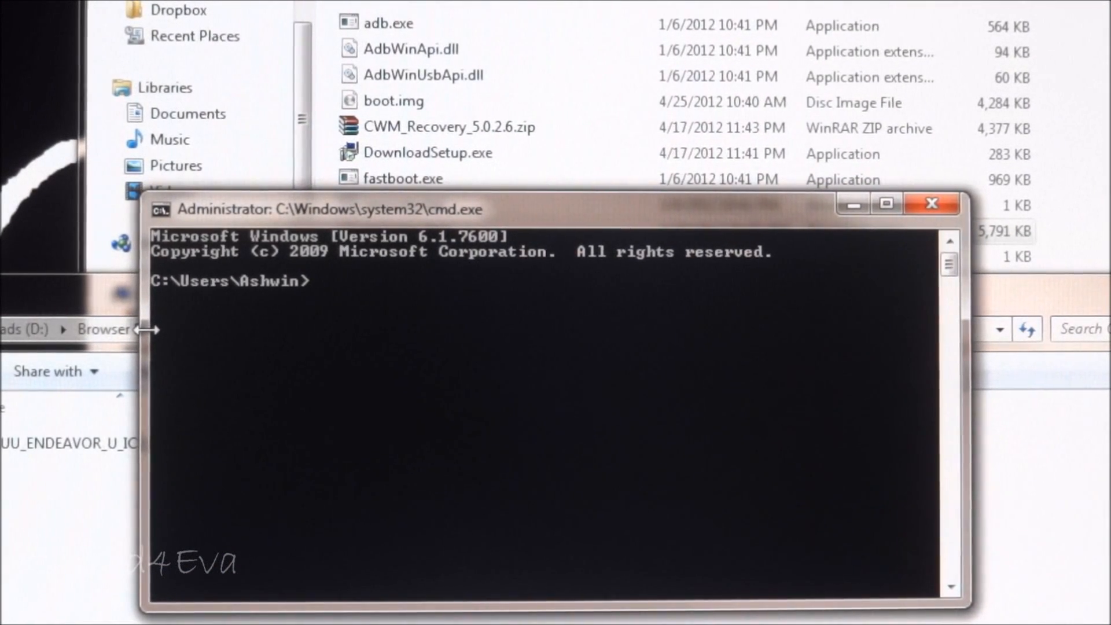
- Change the prompt's working directory to C:\fastboot
text(c)
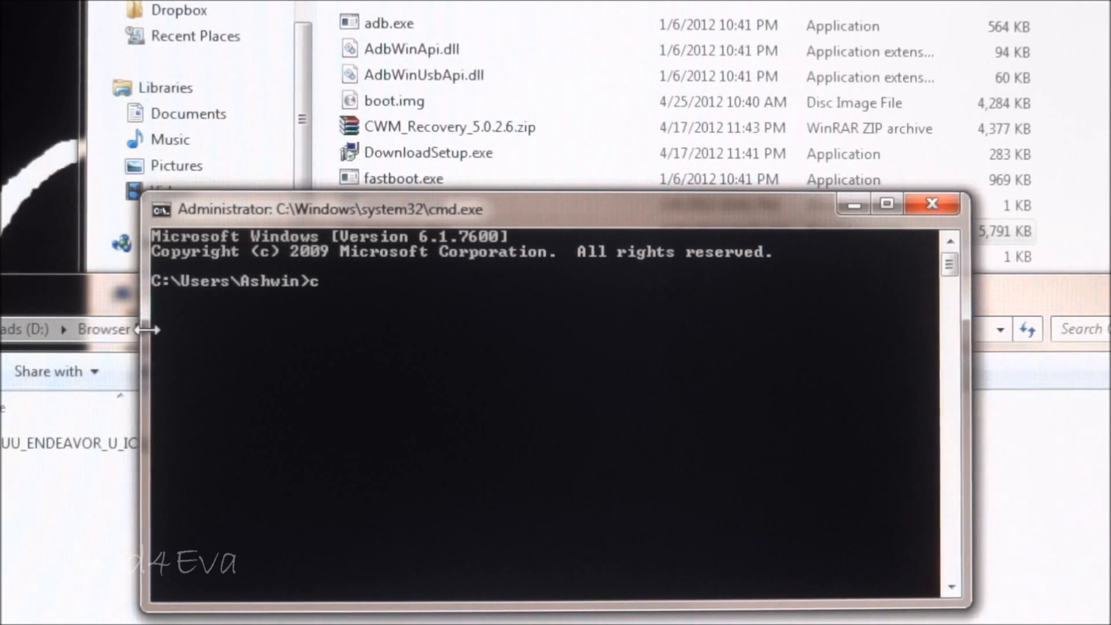
text(d)
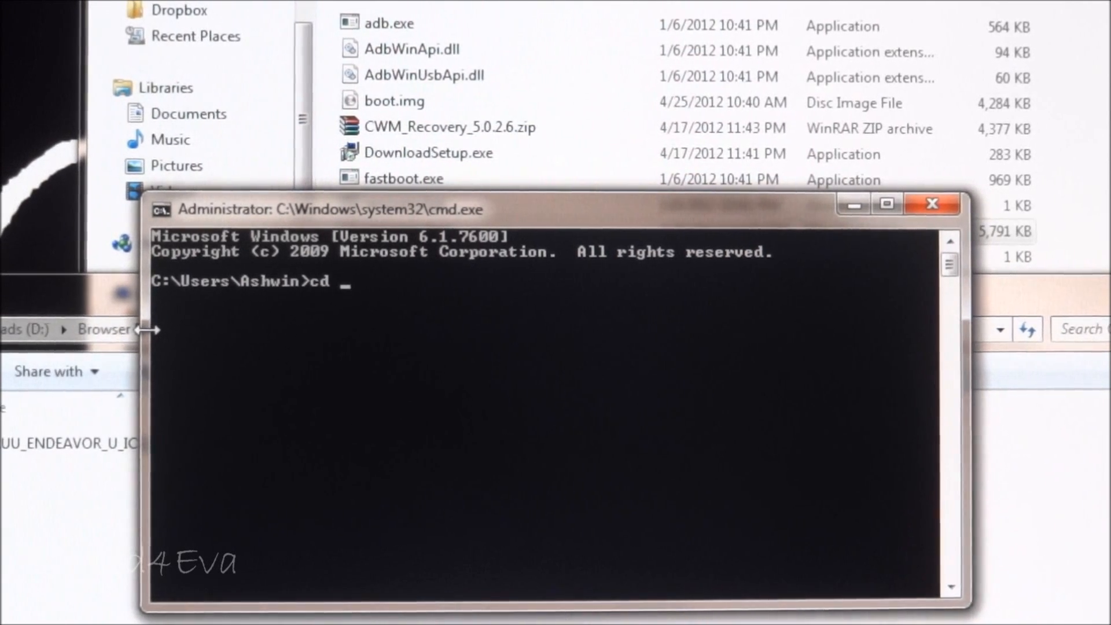
text(/)
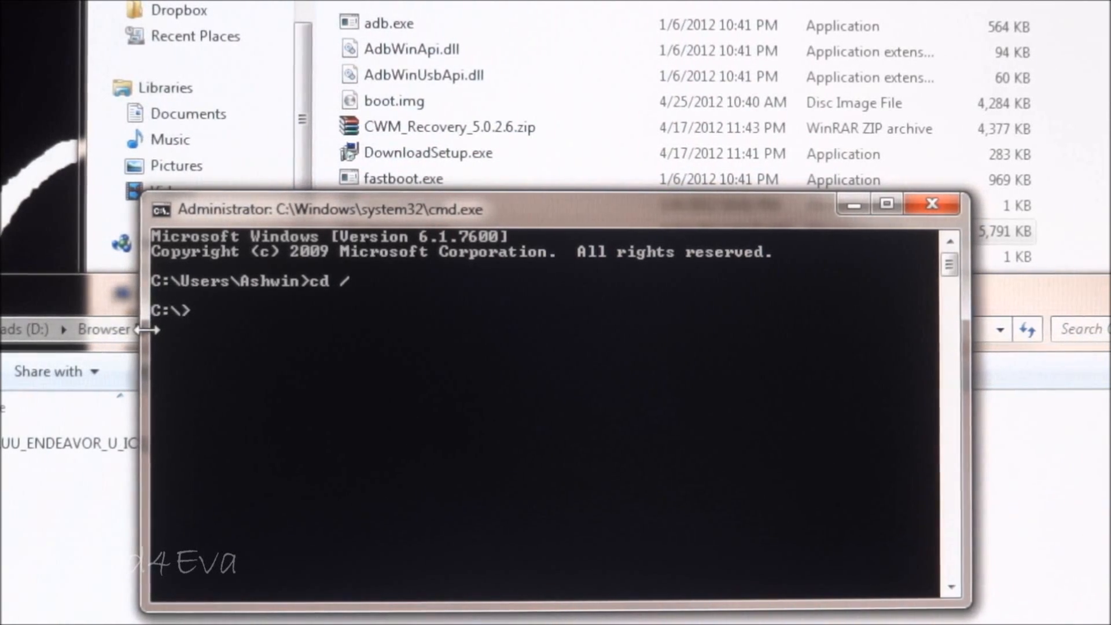
text(c)
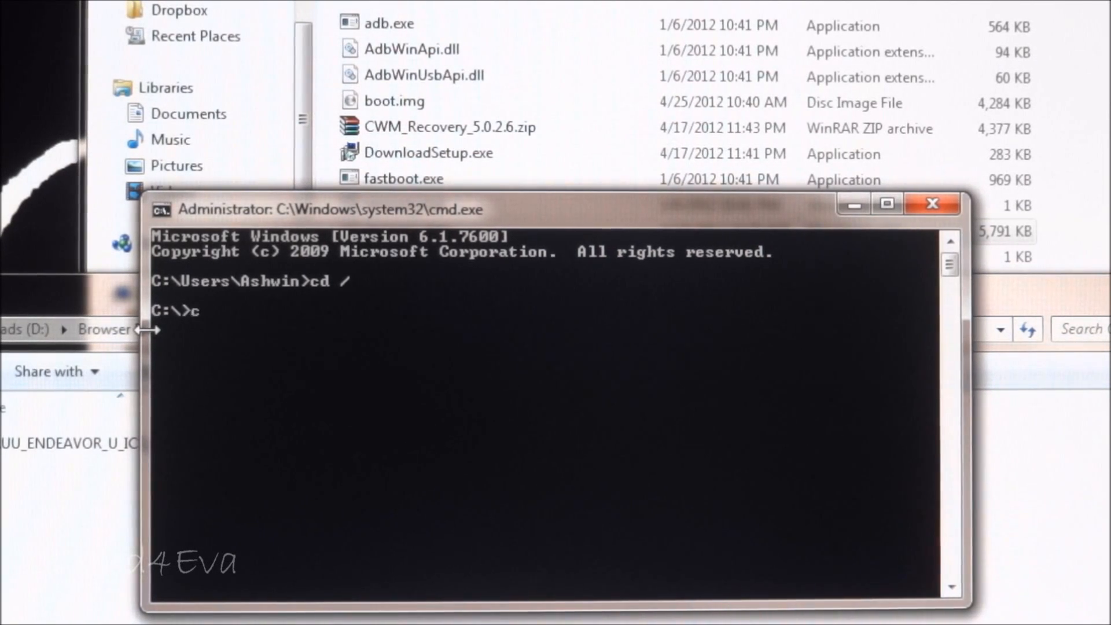
text(d fas)
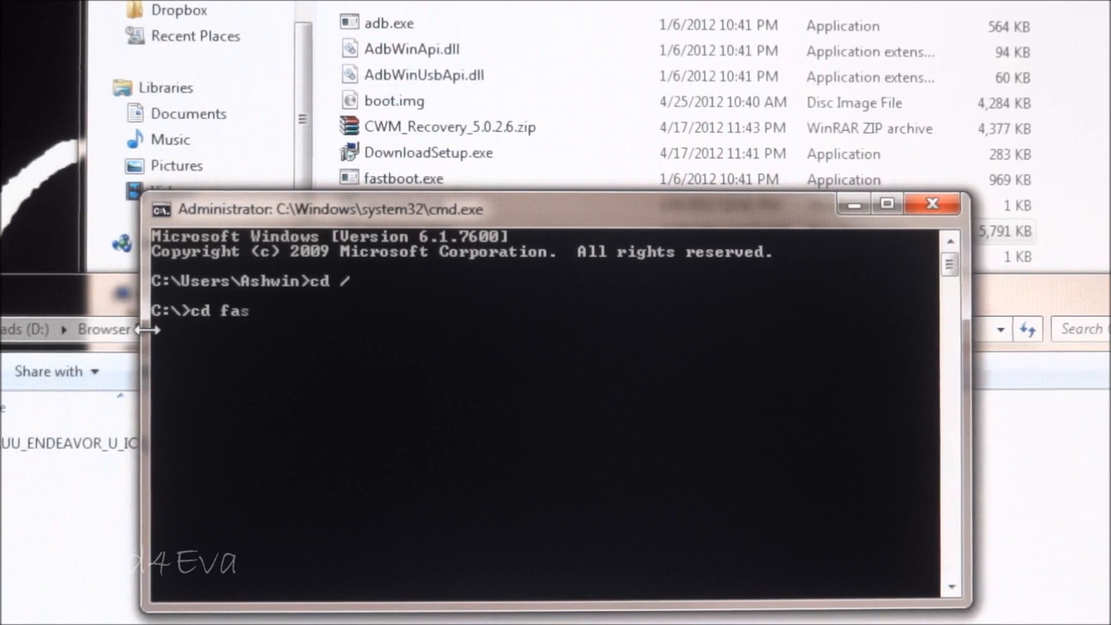
text(tboot)
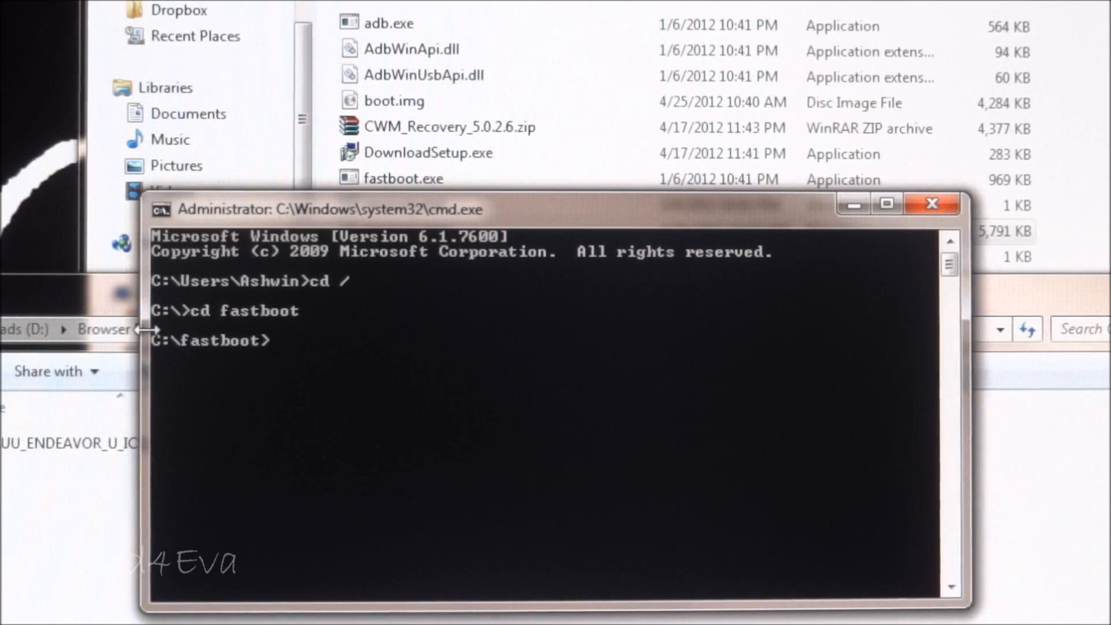
- Flash the recovery image with 'fastboot flash recovery recovery.img'
text(fa)
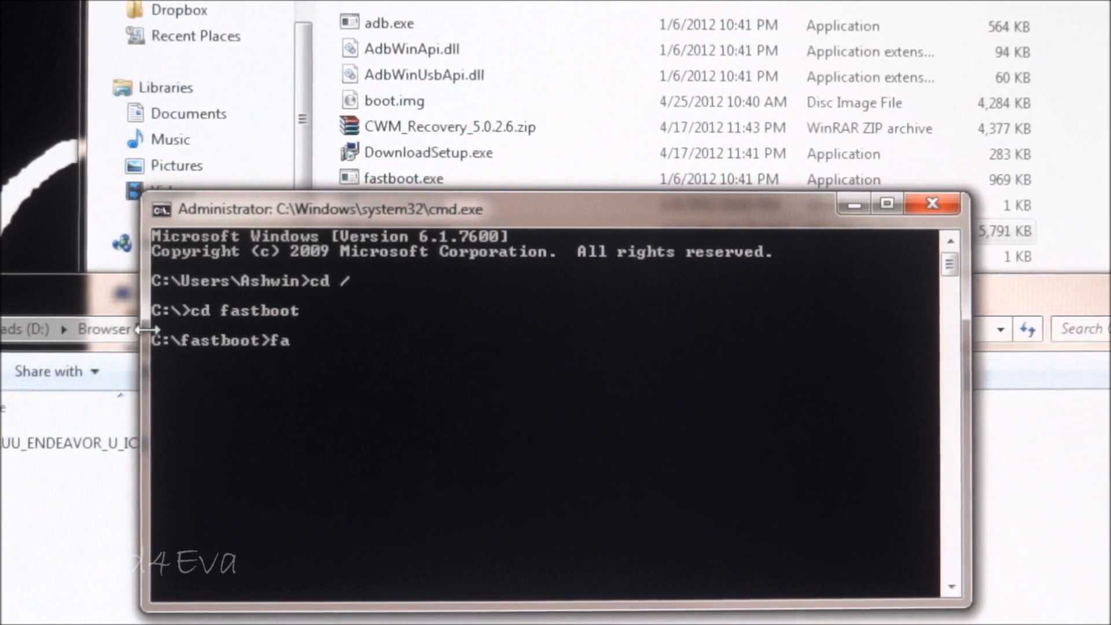
text(stboot)
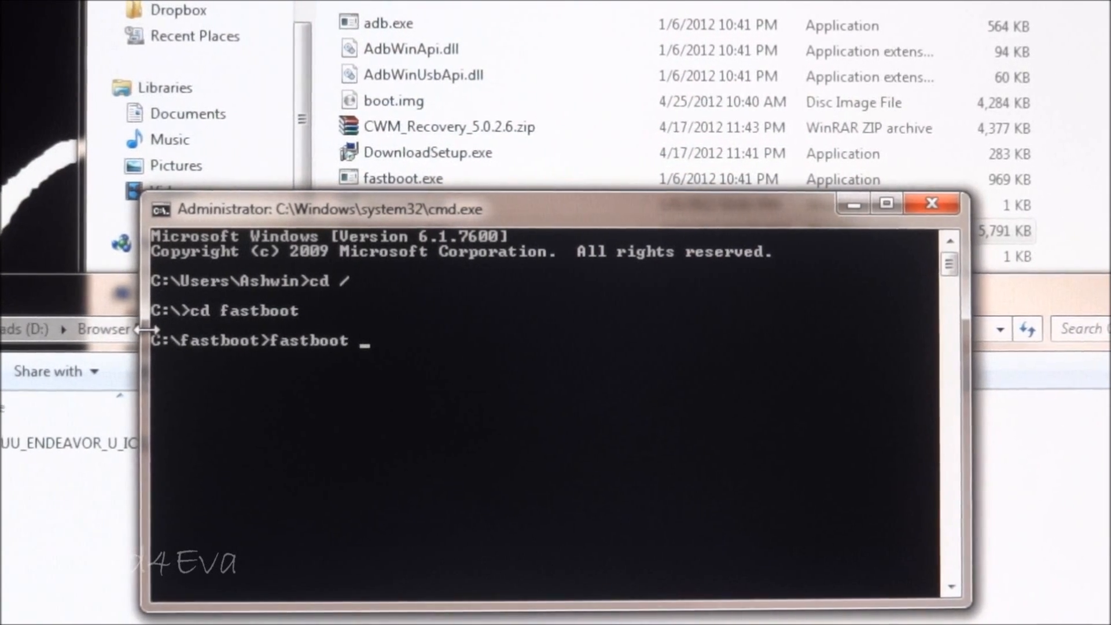
text(flash)
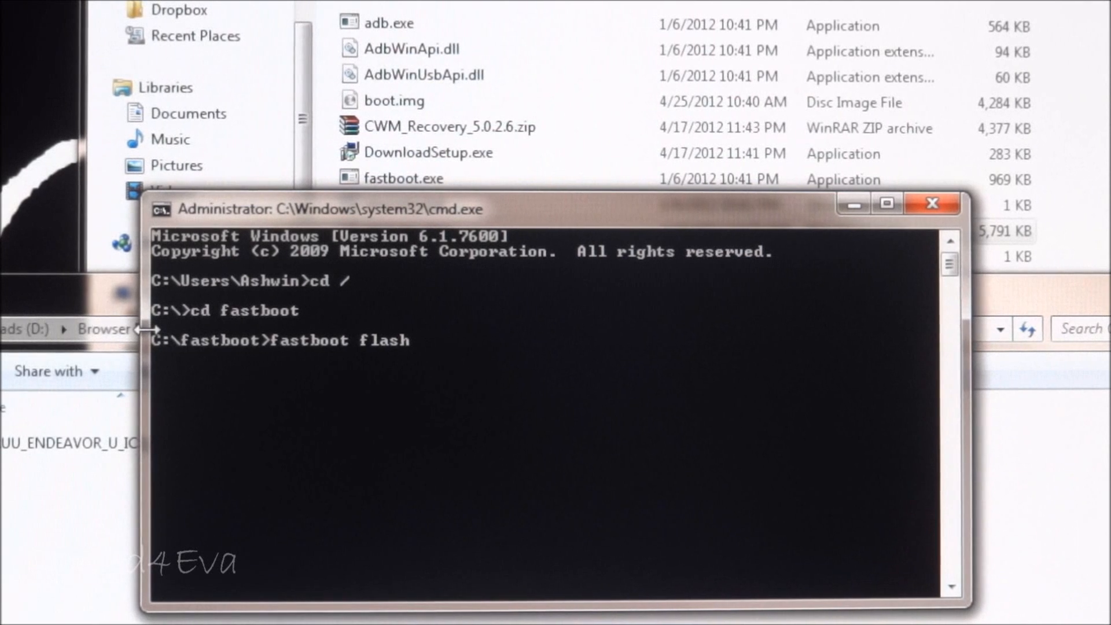
text(reco)
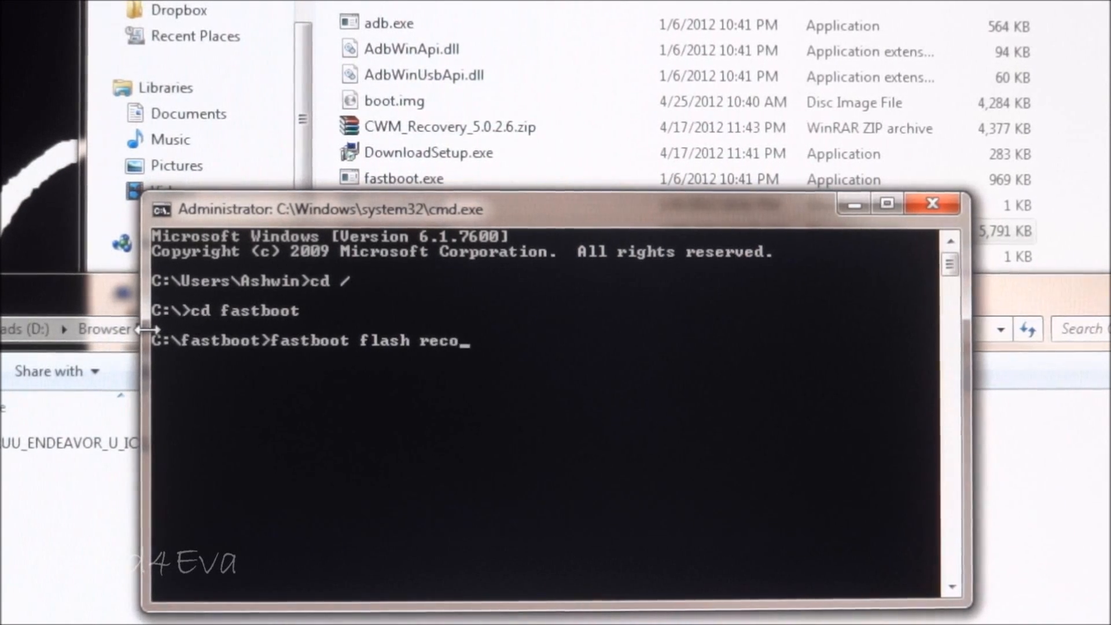
text(very)
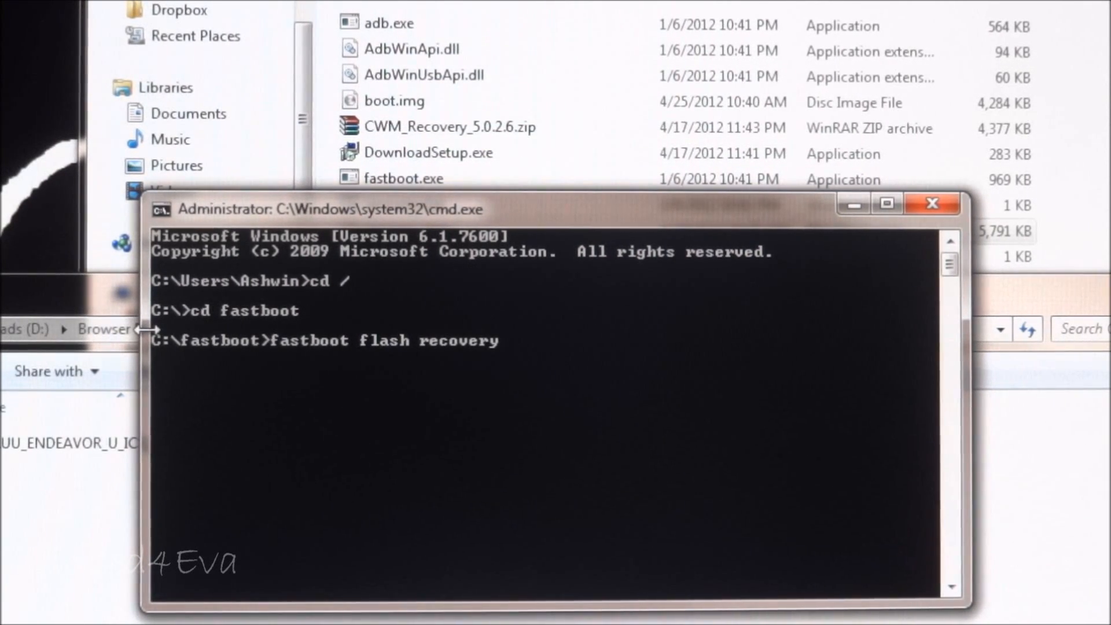
text(reco)
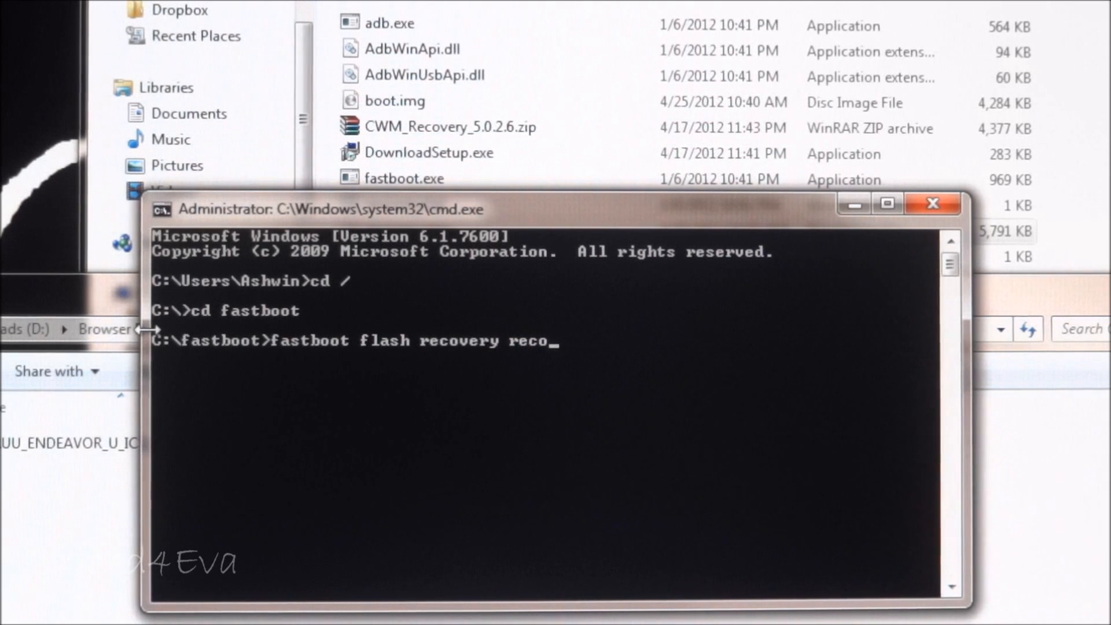
text(very.img)
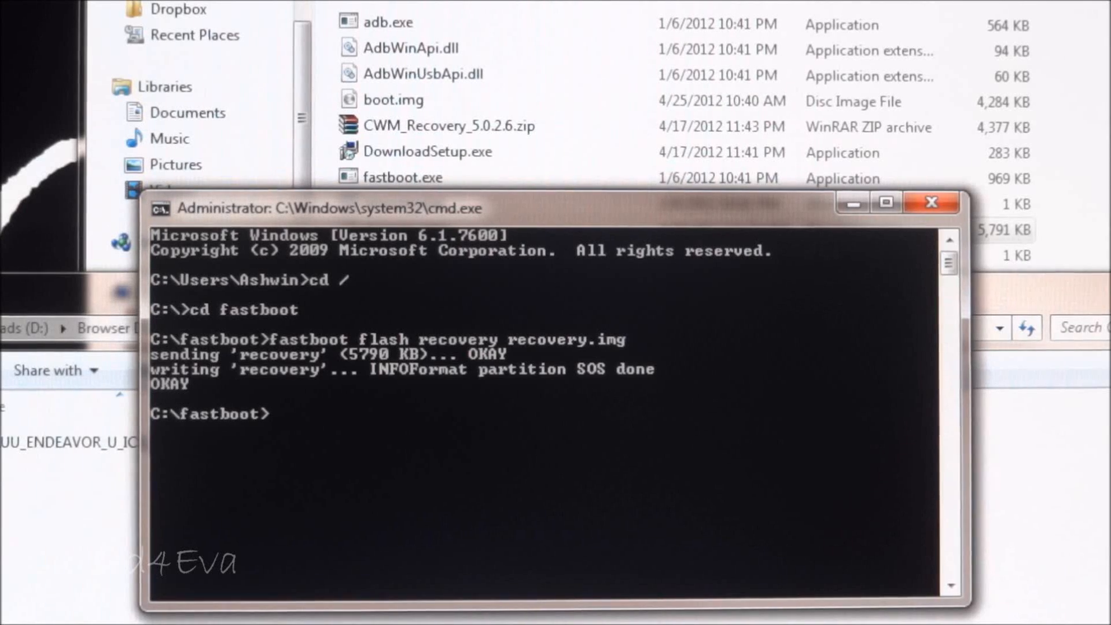
text(fastboot oem lock)
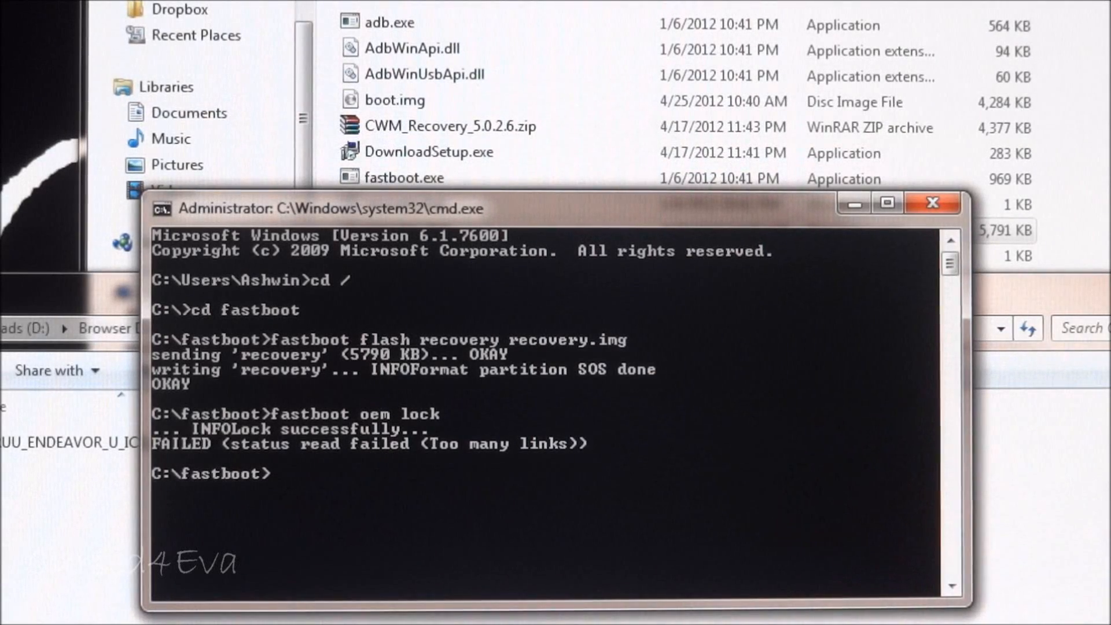
- Relock the bootloader with 'fastboot oem lock' until it reports locked, then exit the prompt
text(fastboot oem lock)
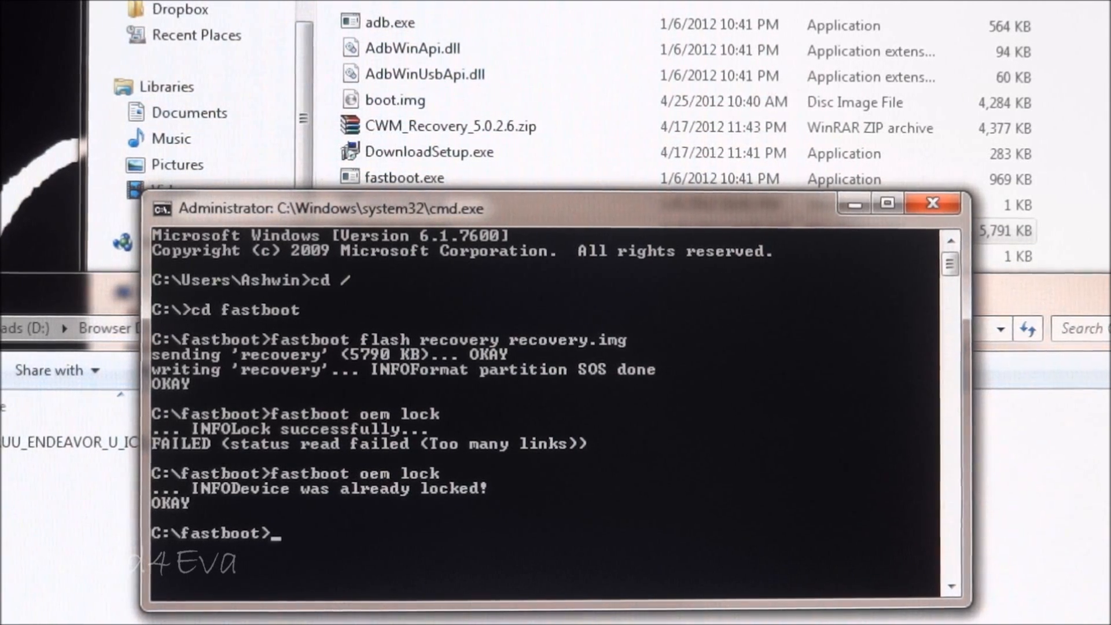
mouse_move(933, 204)
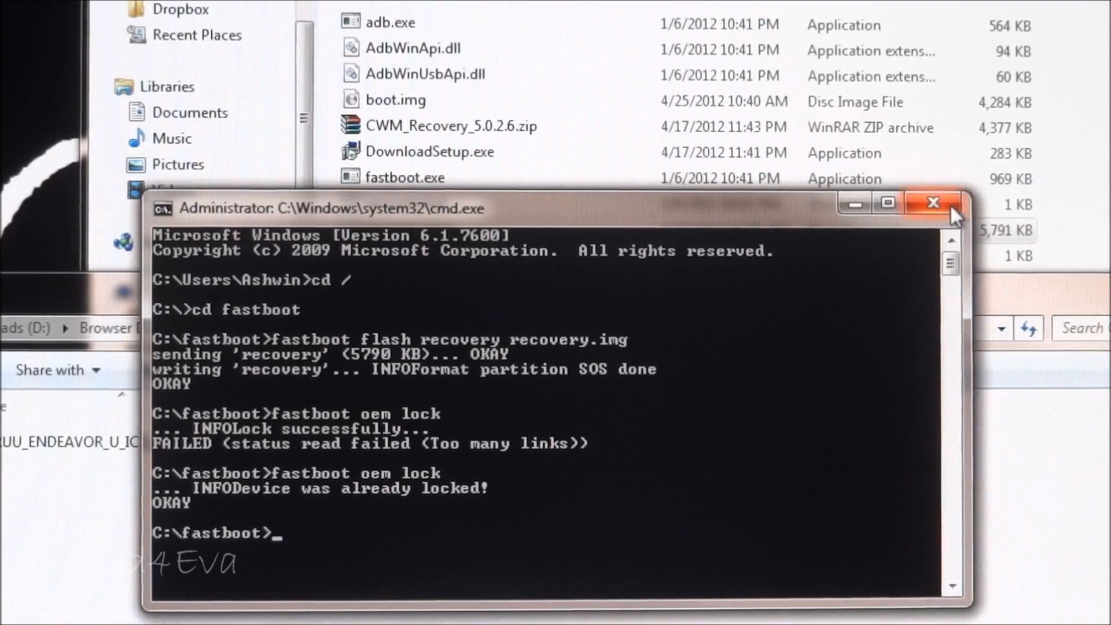
text(exit)
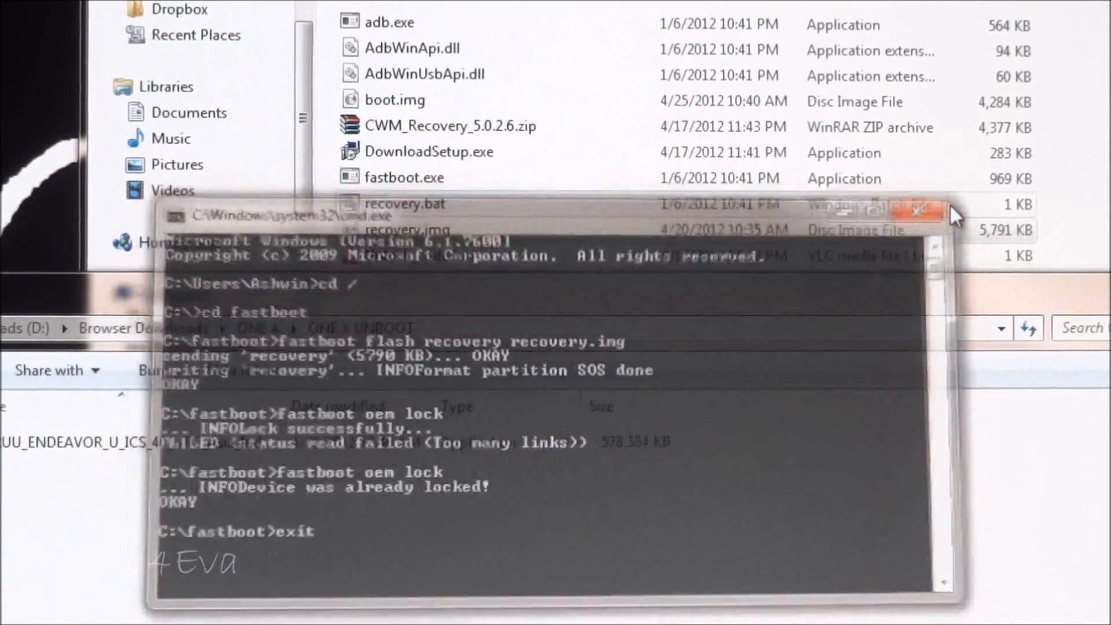
- Launch the RUU_ENDEAVOR ROM Update Utility from the ONE X UNROOT folder
click(919, 206)
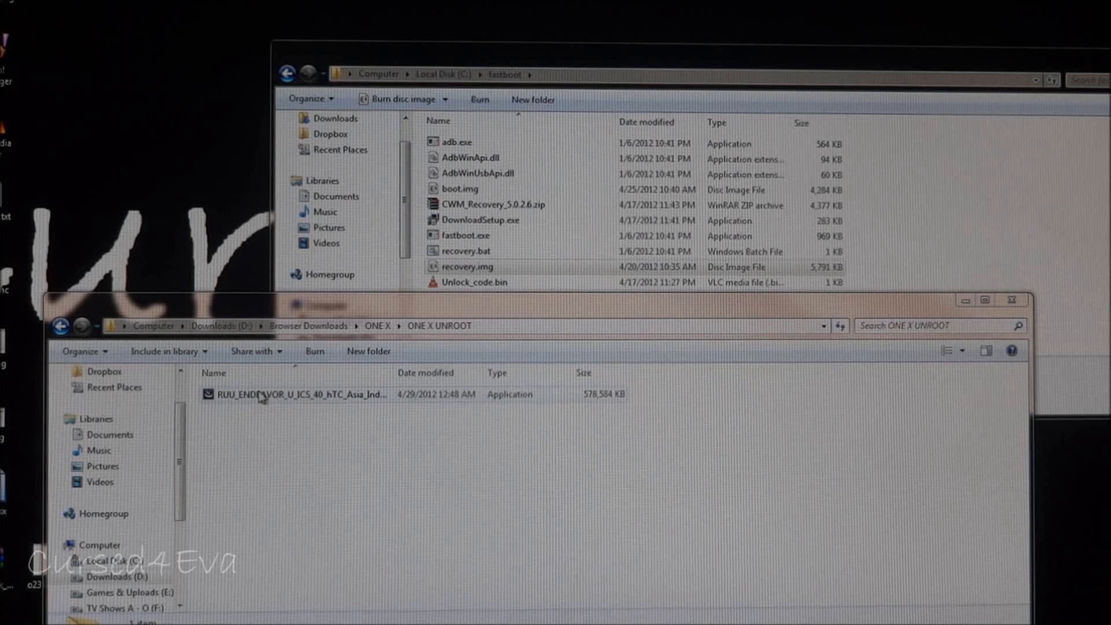
right_click(297, 393)
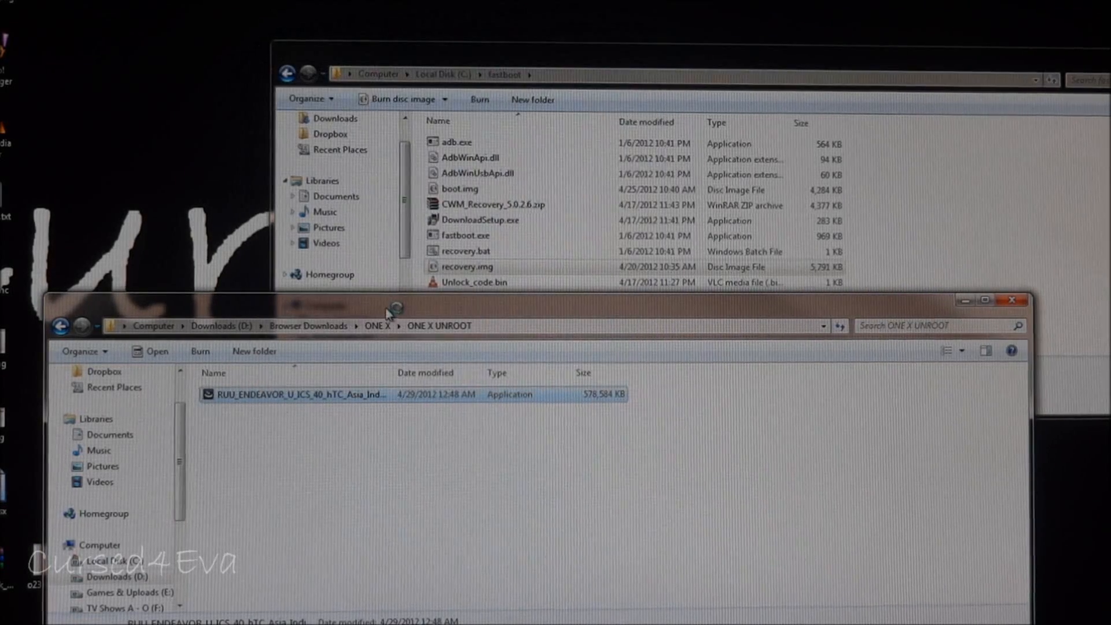
double_click(297, 393)
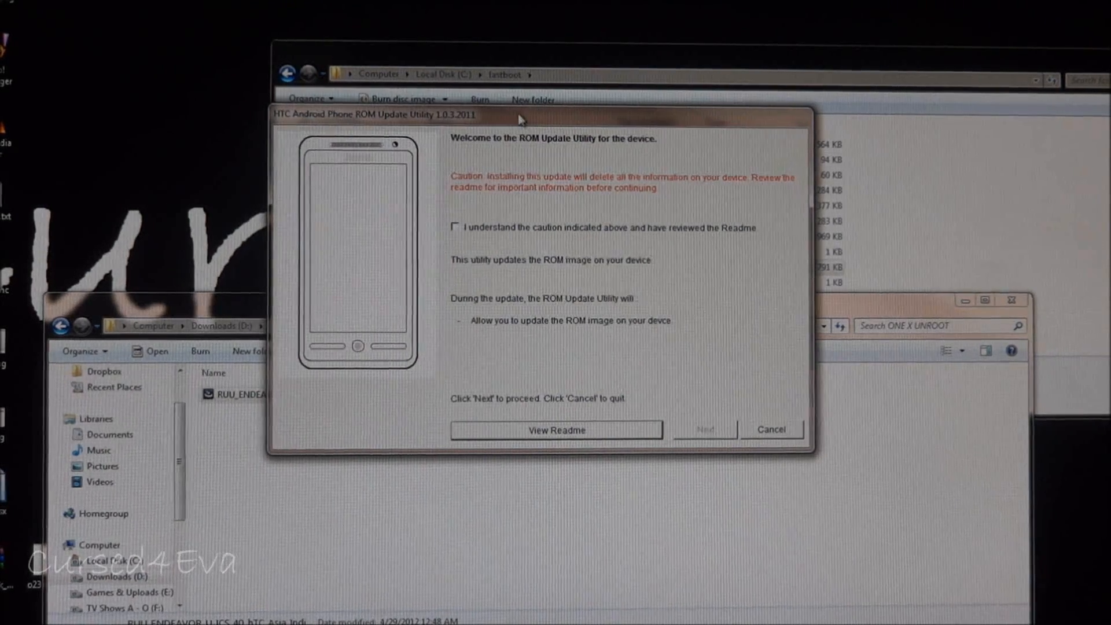
- Accept the data-loss caution and confirm the phone is connected by USB so the update proceeds
click(457, 227)
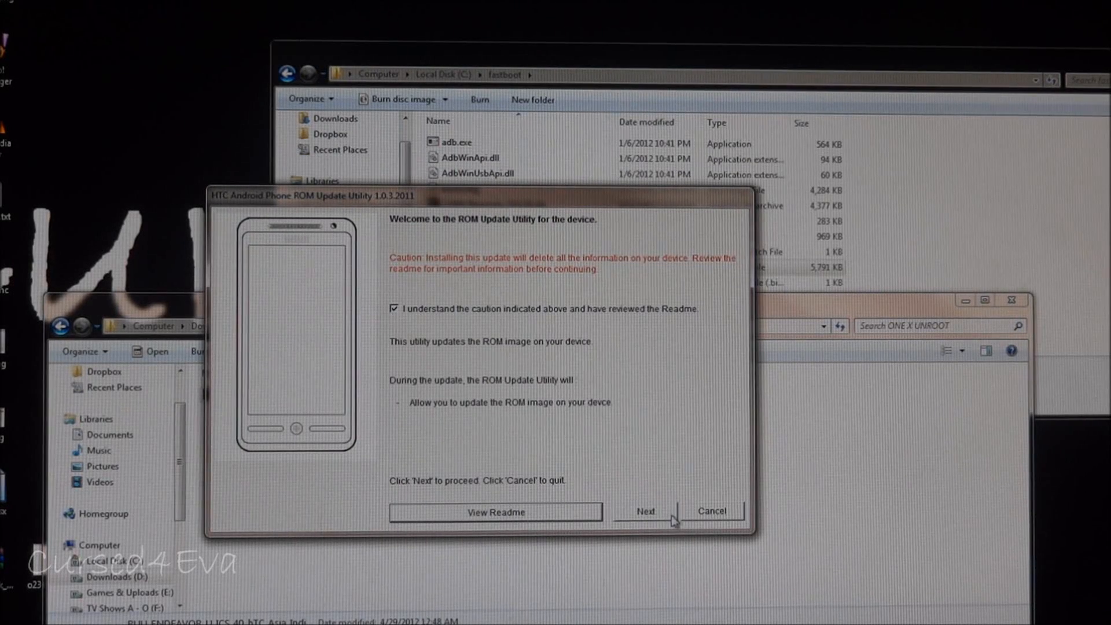
click(645, 511)
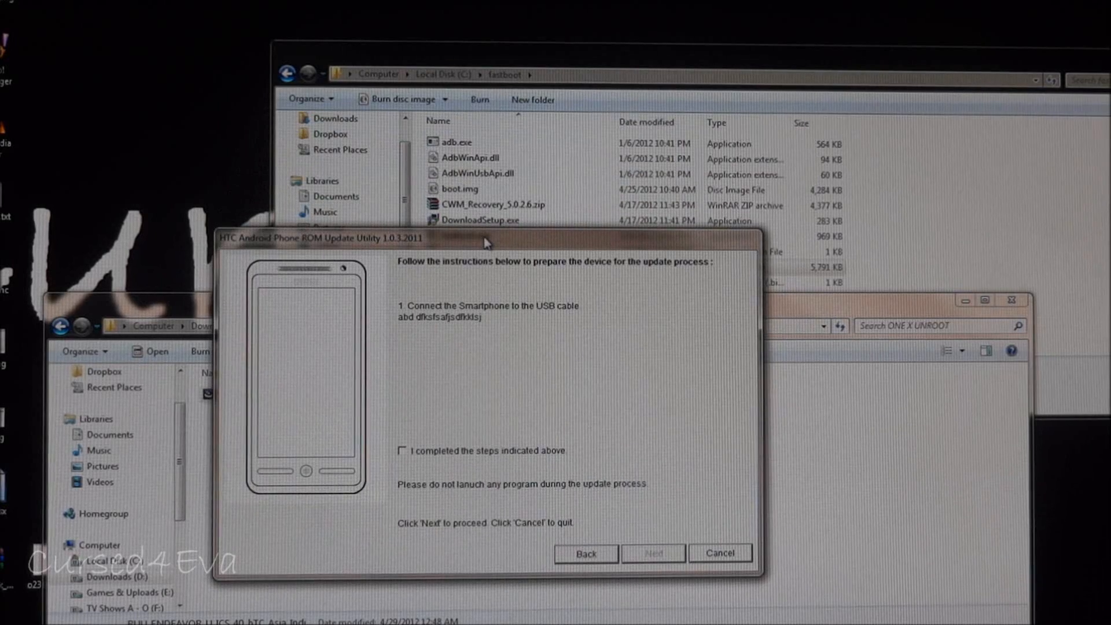
click(402, 450)
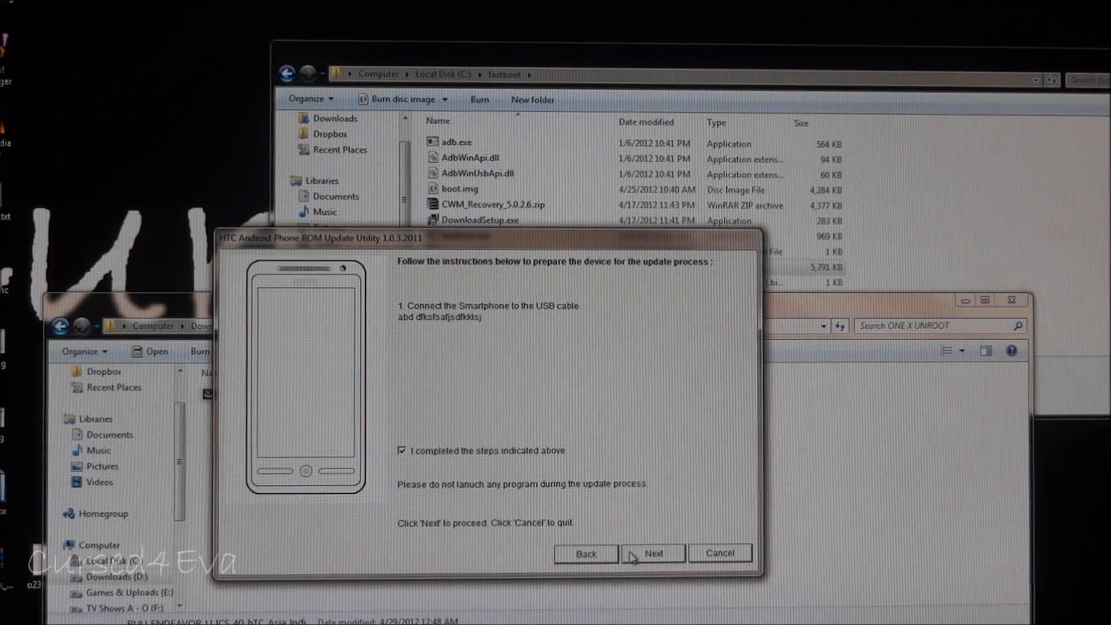
click(653, 554)
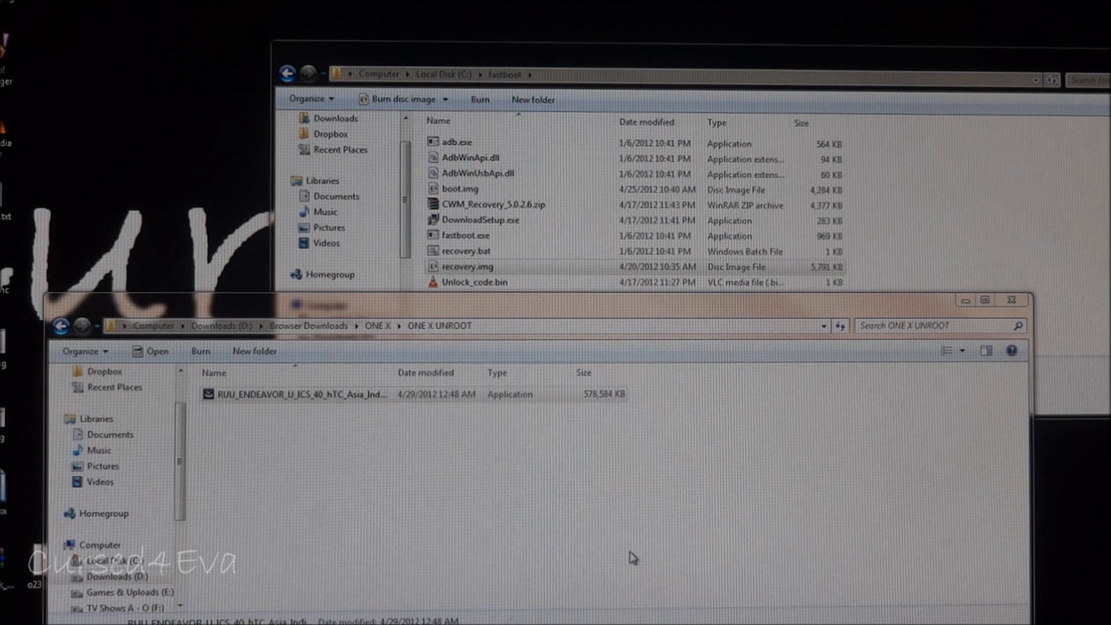
- Bring the ROM Update Utility back at its verification of image version 1.26.720.2
double_click(300, 393)
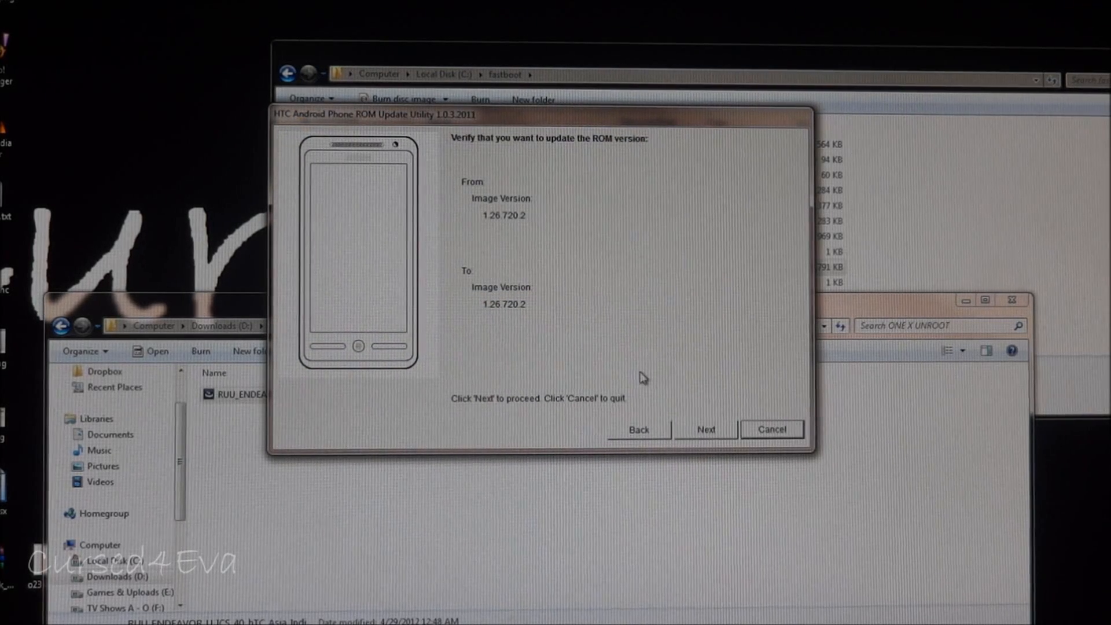
mouse_move(521, 320)
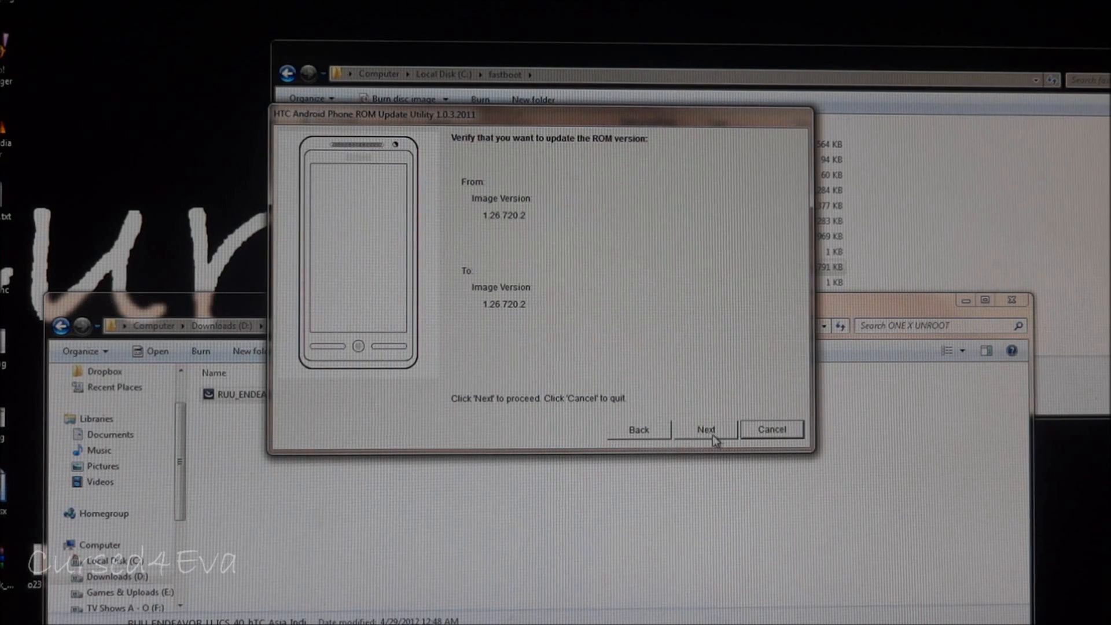
- Confirm updating to image version 1.26.720.2 and start flashing the stock ROM
click(705, 429)
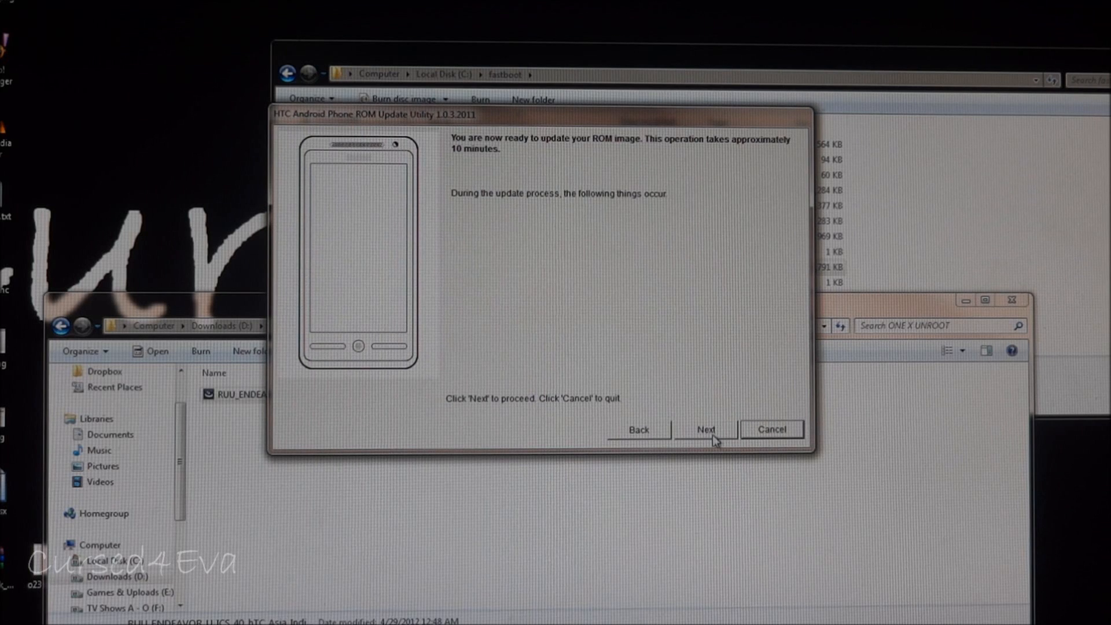
mouse_move(738, 151)
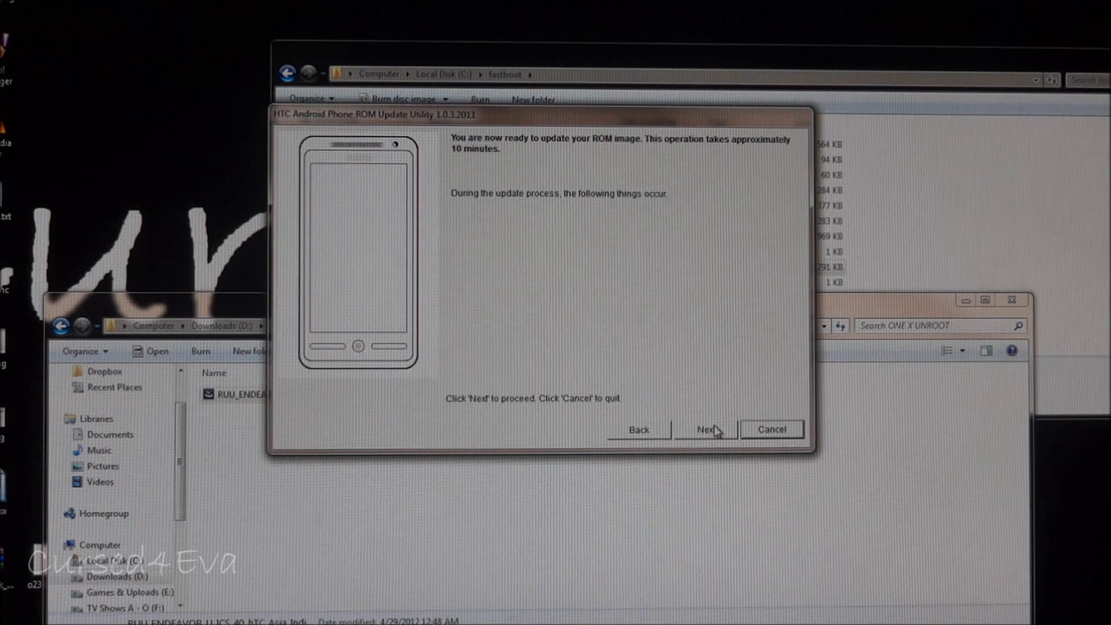
click(705, 429)
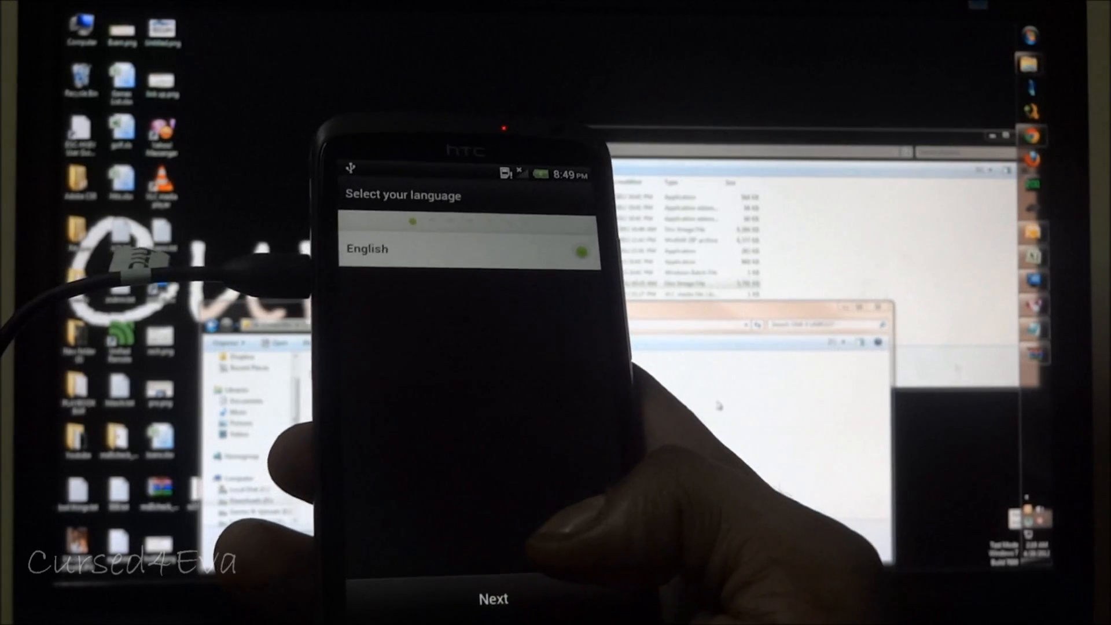
- Finish first-run setup keeping English, skipping Wi-Fi and keeping the current date and time
click(493, 598)
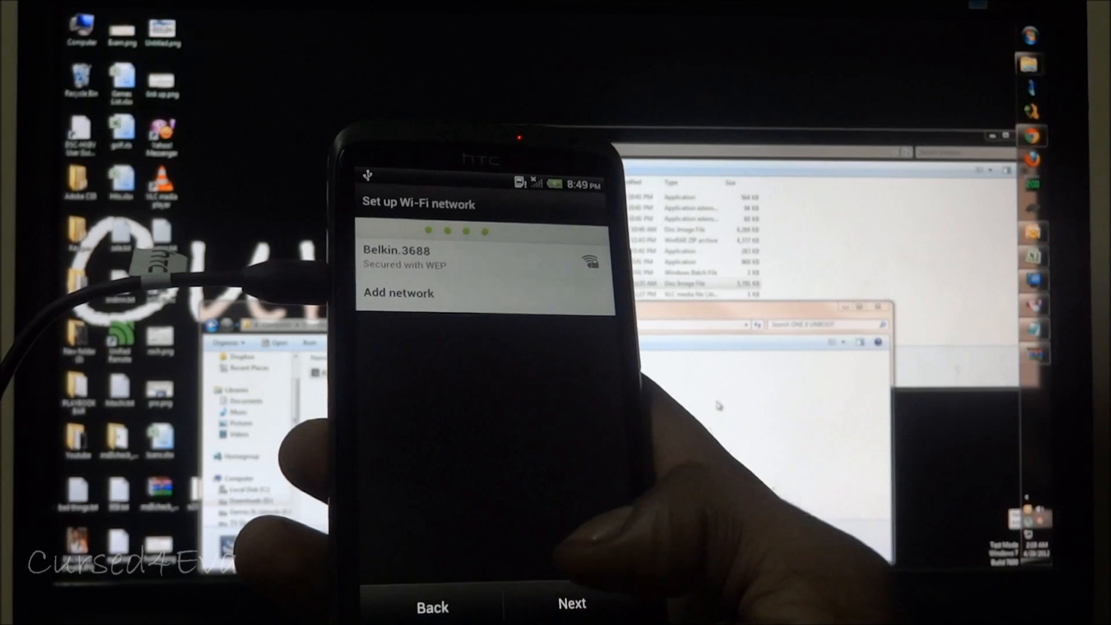
click(572, 604)
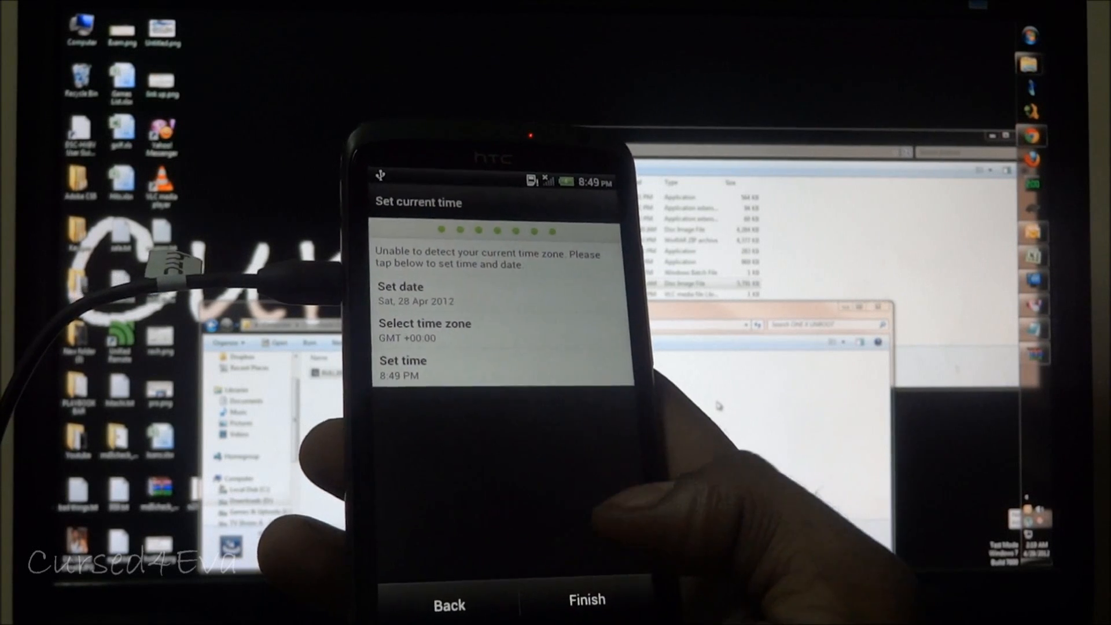
click(586, 601)
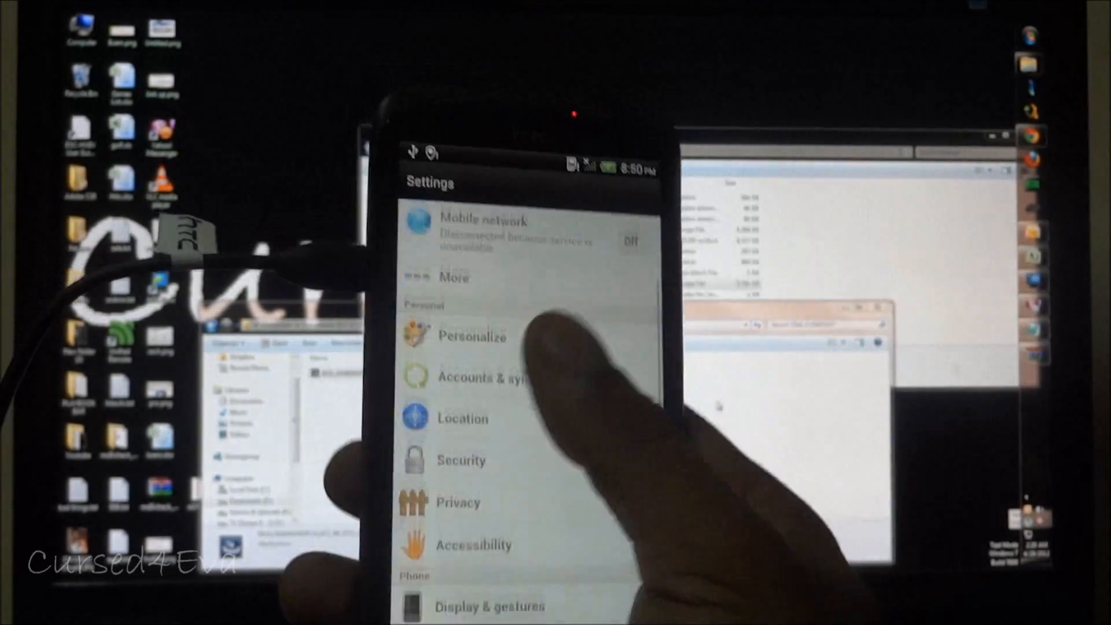
- Scroll down in Settings and open About to view the phone's software information
scroll(down, 3)
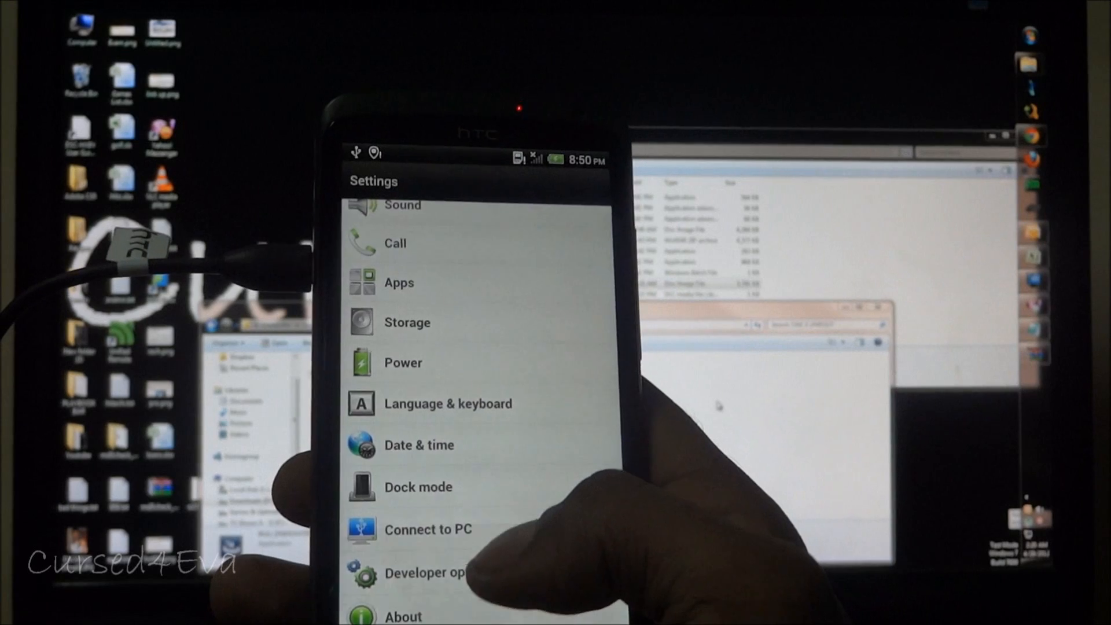
click(402, 616)
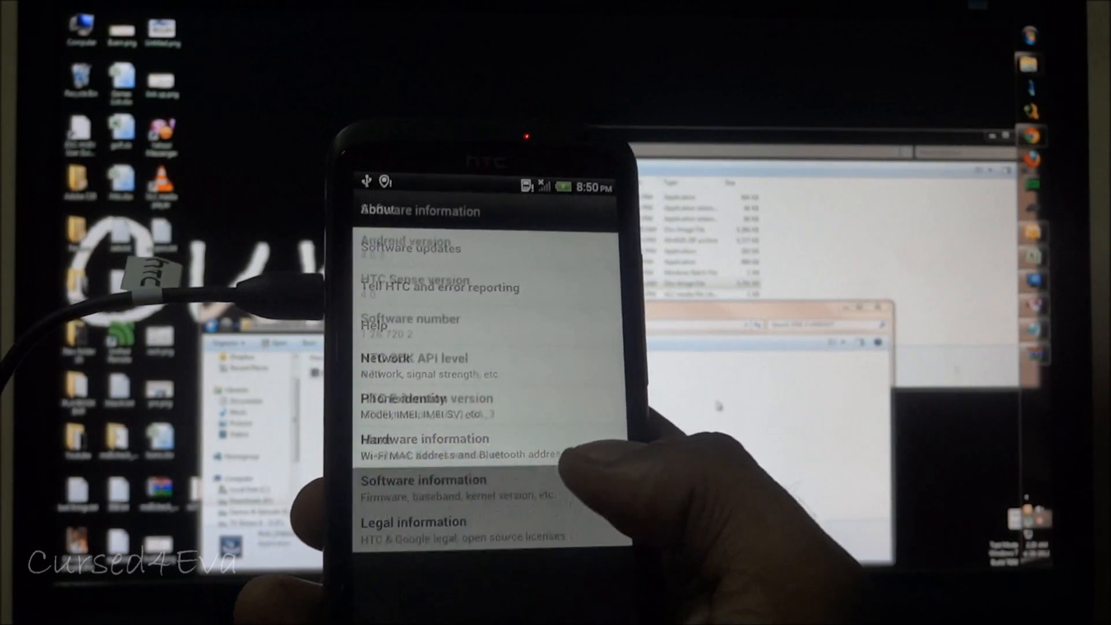